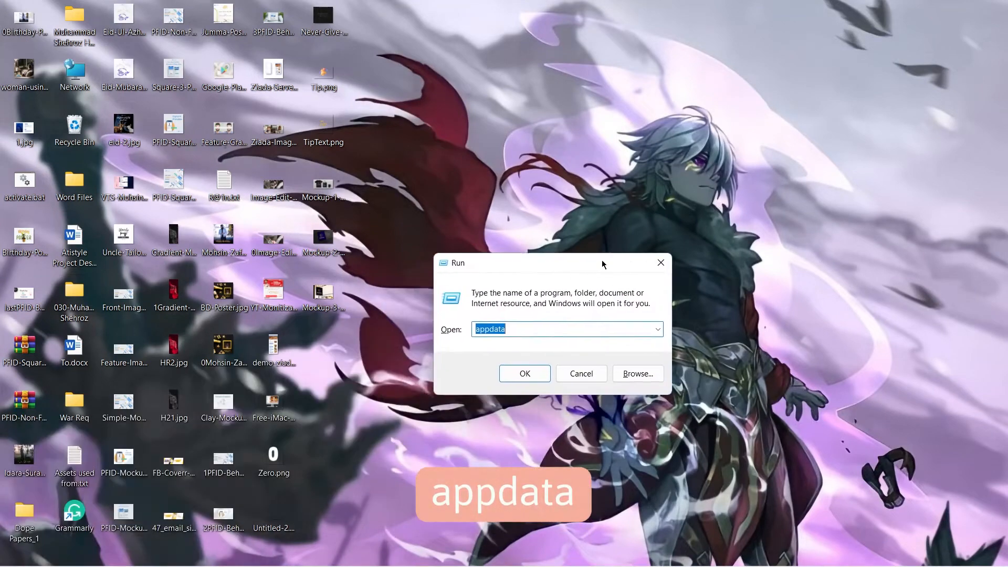
# Open AppData from Run and delete all files in the Transcoded Files Cache folder
pyautogui.click(524, 374)
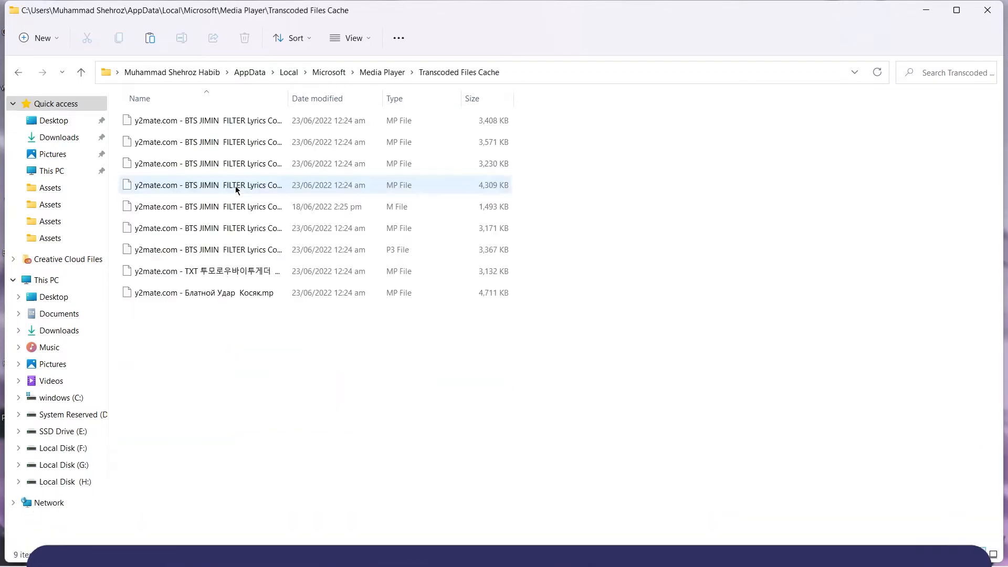
pyautogui.press('ctrl+a')
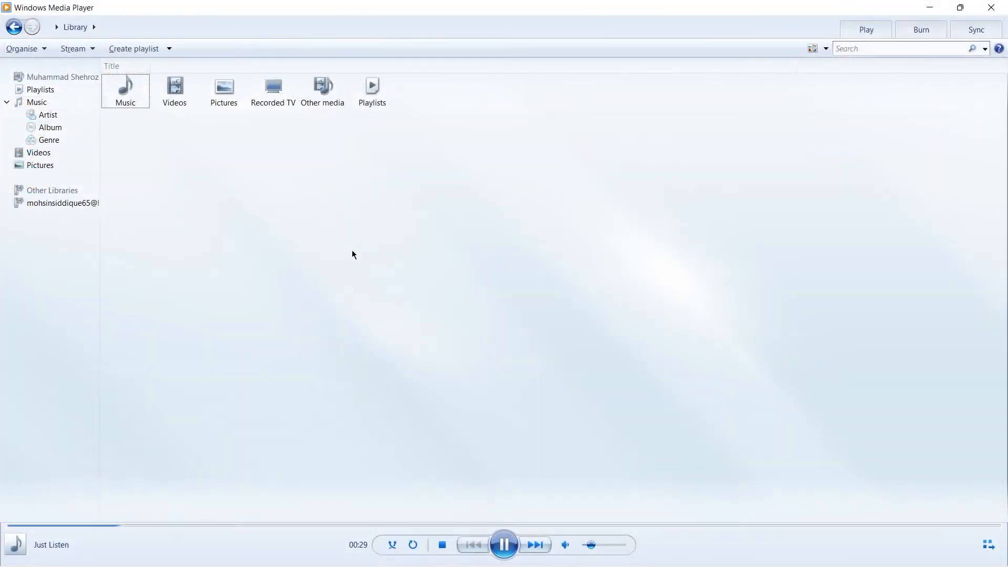
# Bring up Media Player's Options via the Tools menu and review its settings pages such as Privacy
pyautogui.press('alt+t')
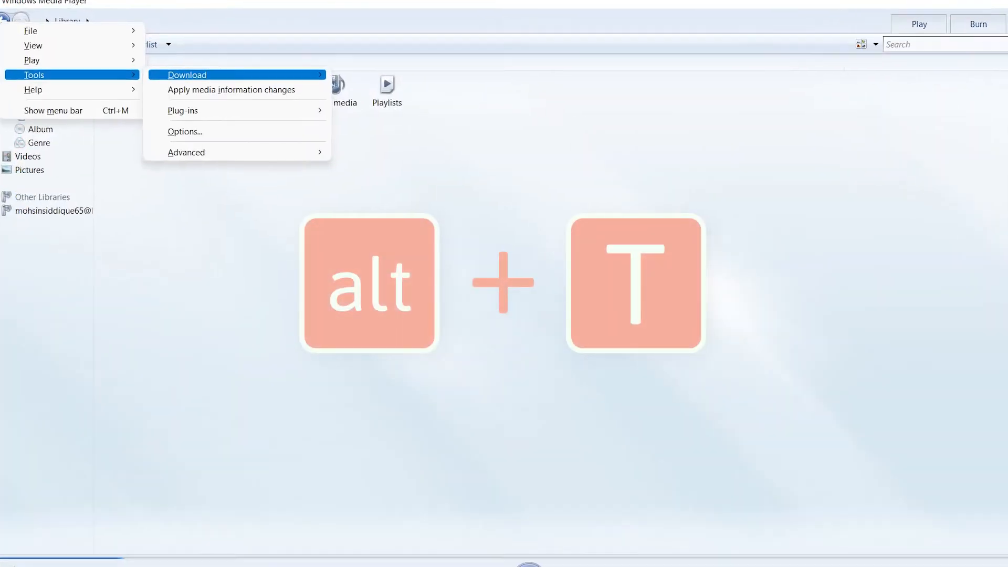
pyautogui.click(185, 132)
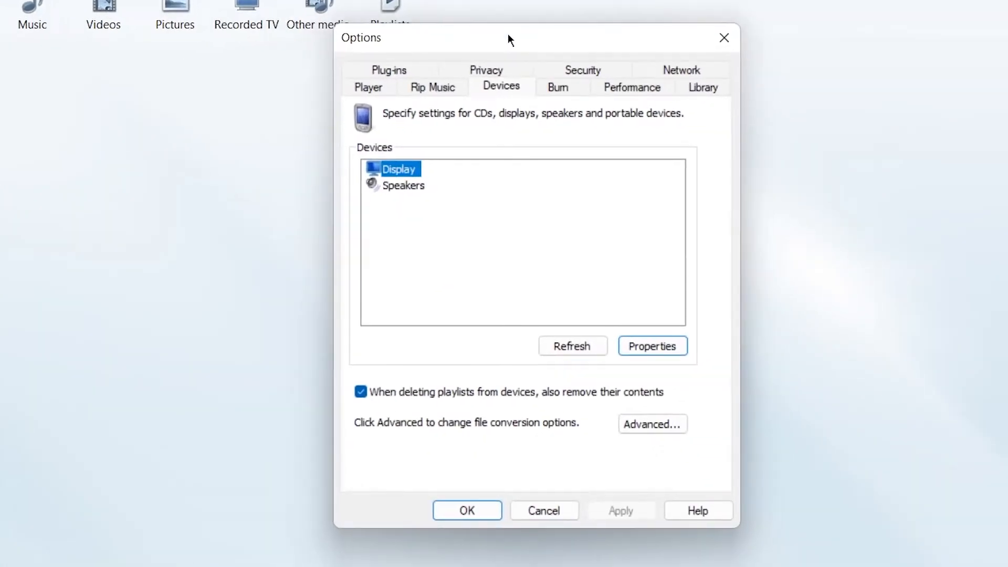
pyautogui.click(651, 423)
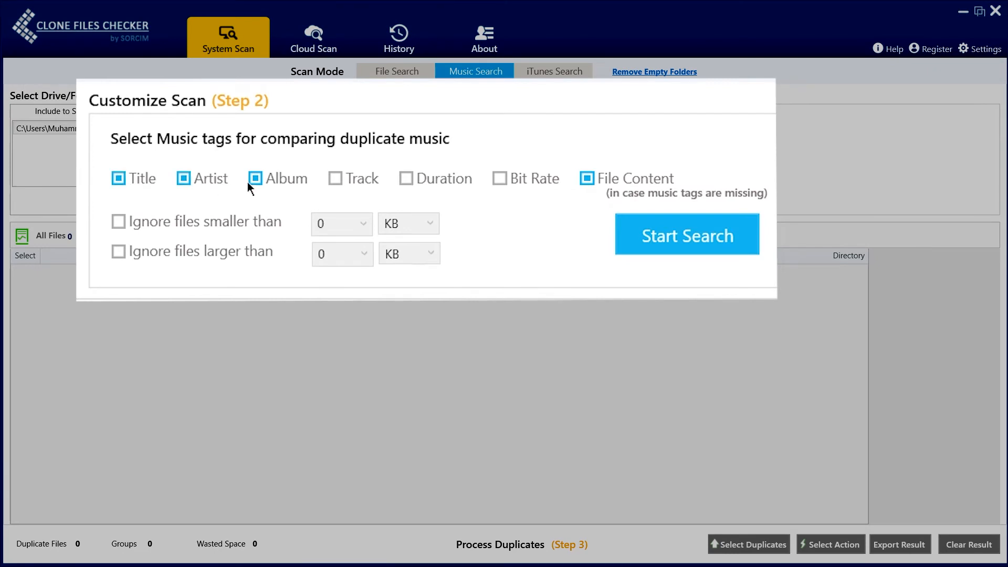
# Add Track and Duration to the music-tag comparison and bring up the Select Duplicates rules
pyautogui.click(335, 179)
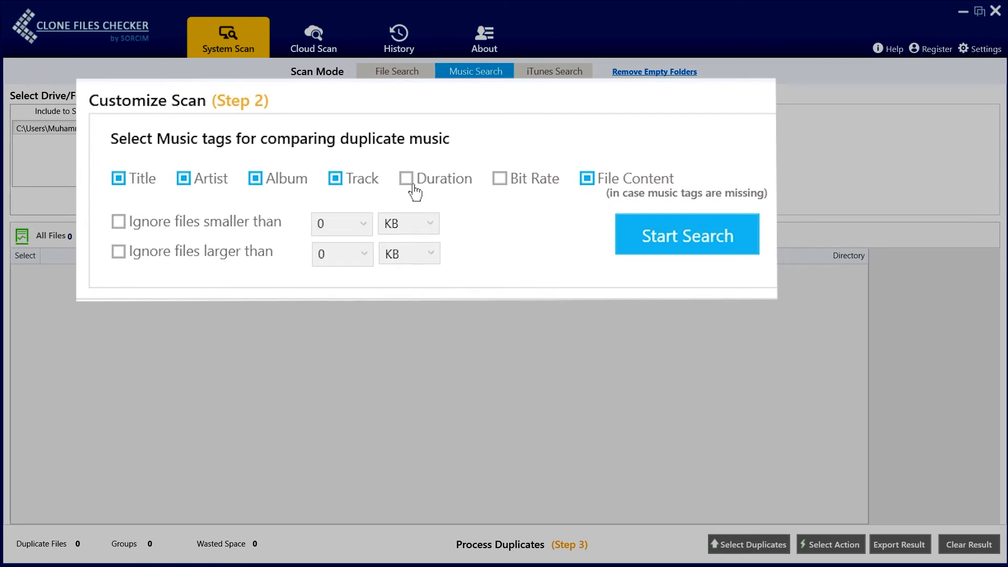
pyautogui.click(686, 234)
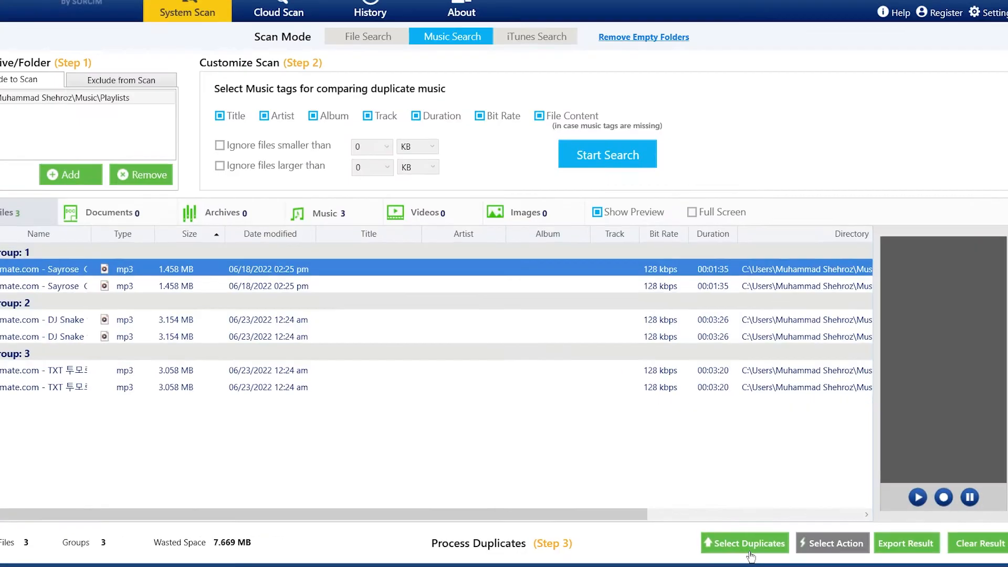
pyautogui.click(743, 543)
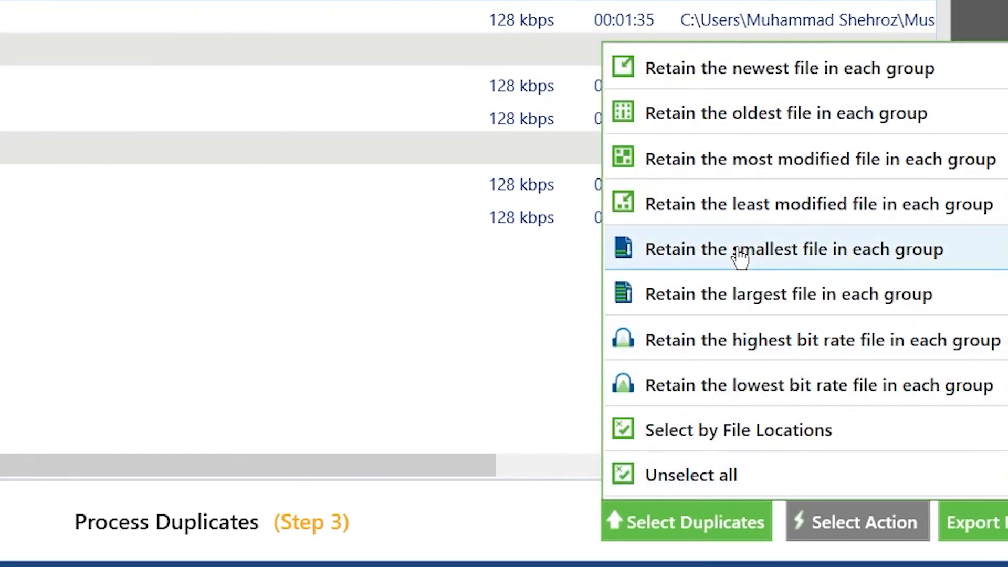